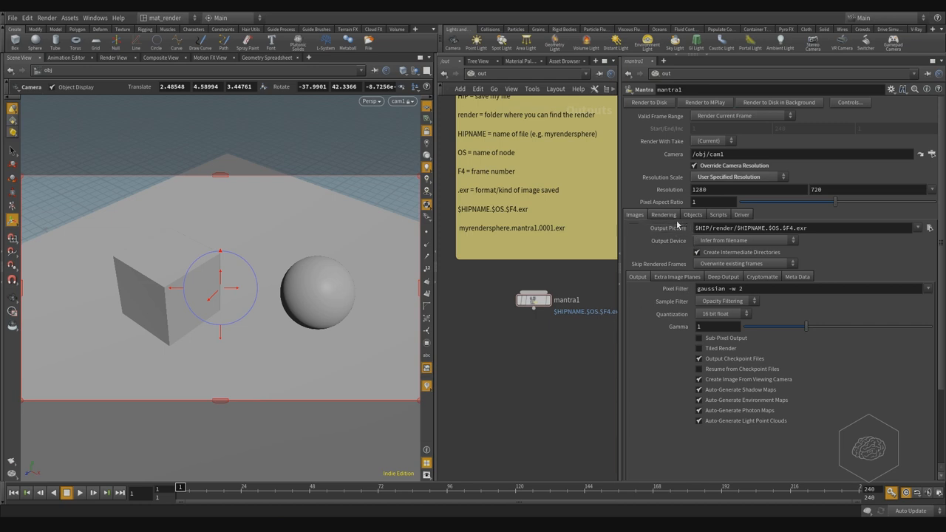
Show mantra1's Rendering tab with the Ray Tracing engine and sampling values.
{"action": "left_click", "coordinate": [663, 214]}
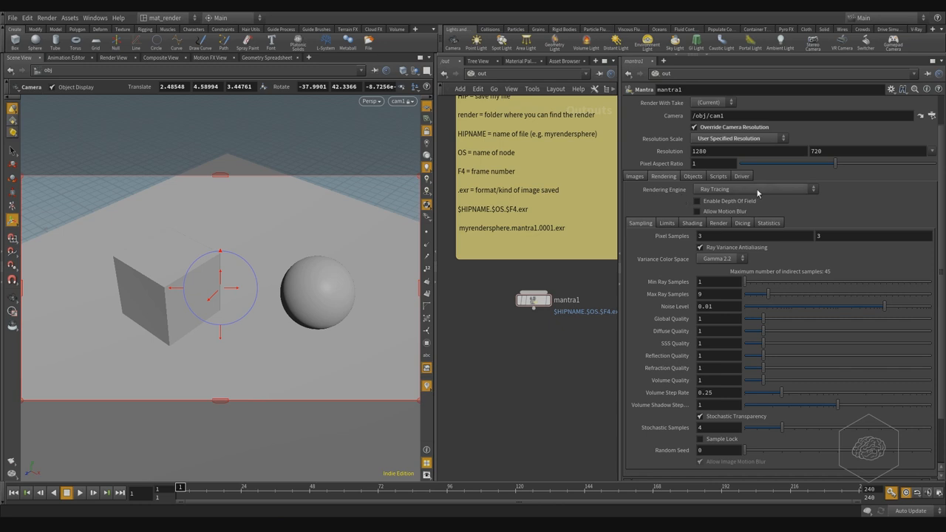
{"action": "left_click", "coordinate": [754, 189]}
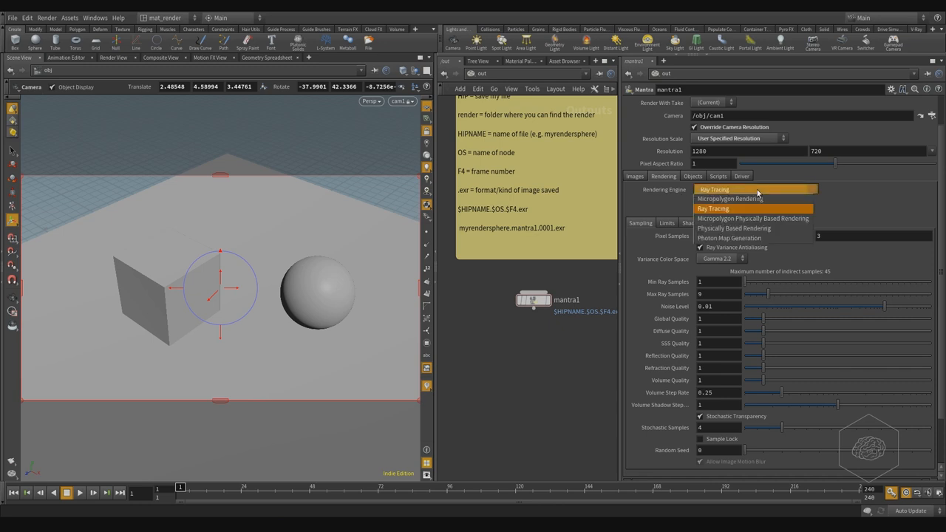
{"action": "mouse_move", "coordinate": [757, 198]}
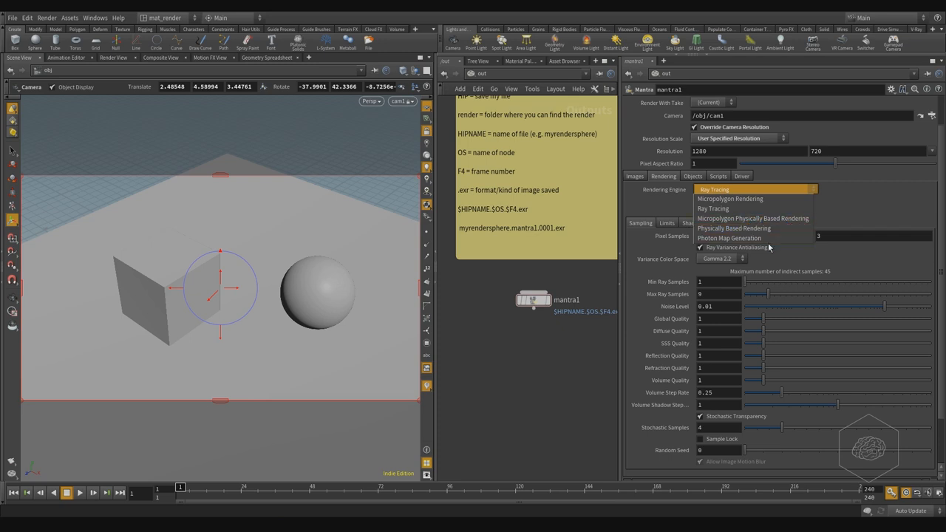
{"action": "mouse_move", "coordinate": [871, 218]}
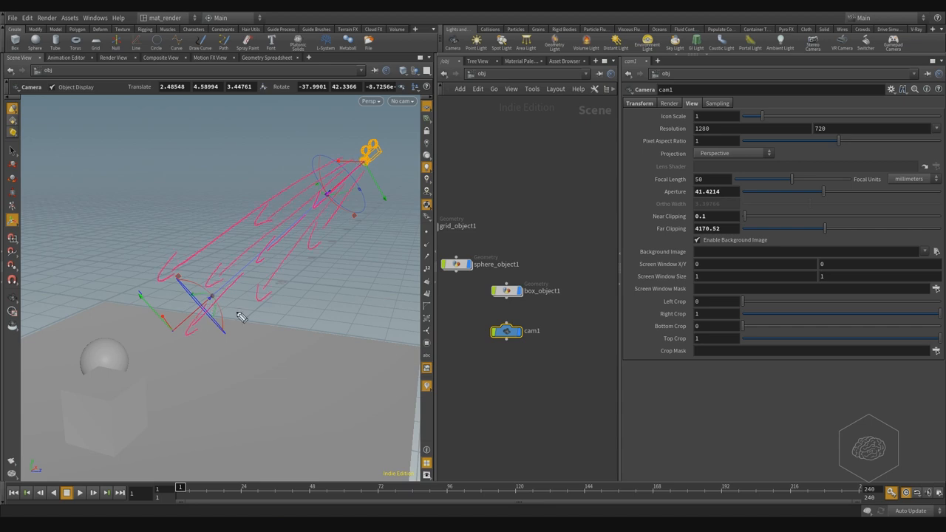
{"action": "mouse_move", "coordinate": [187, 346]}
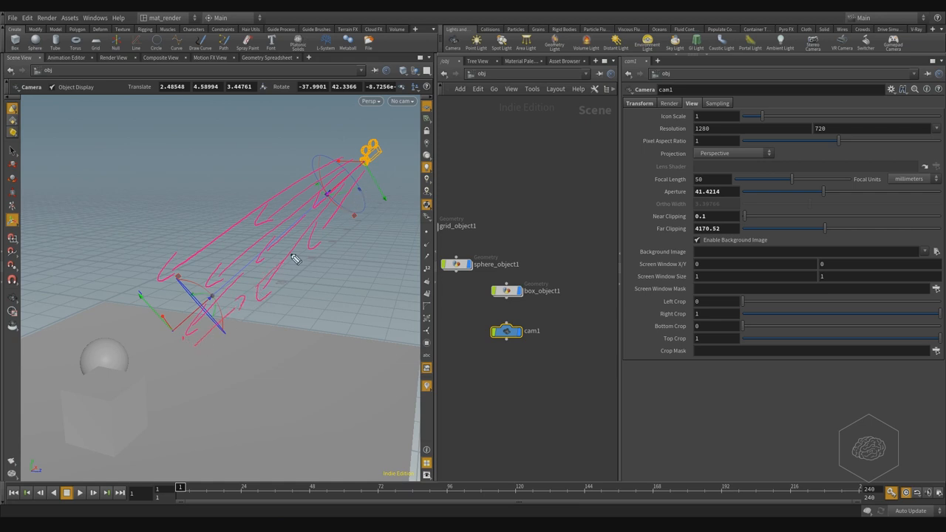
{"action": "mouse_move", "coordinate": [385, 175]}
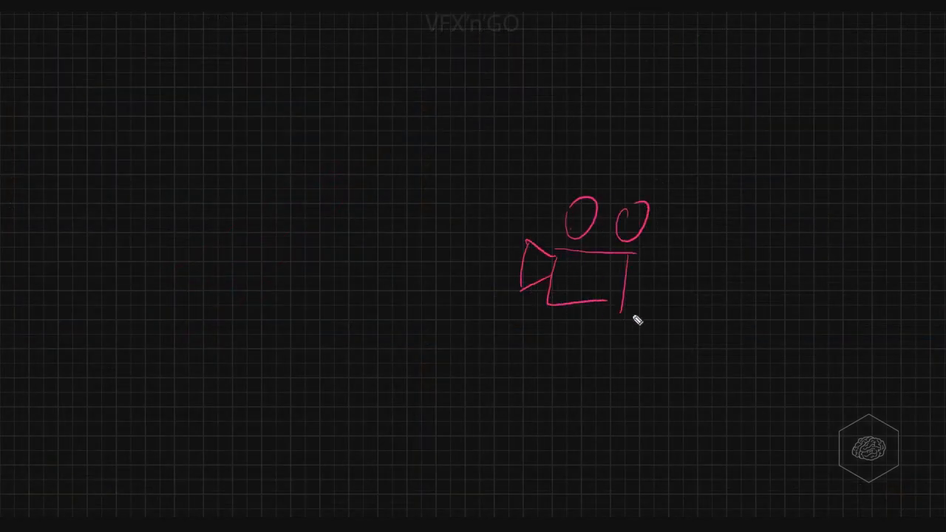
{"action": "mouse_move", "coordinate": [449, 259]}
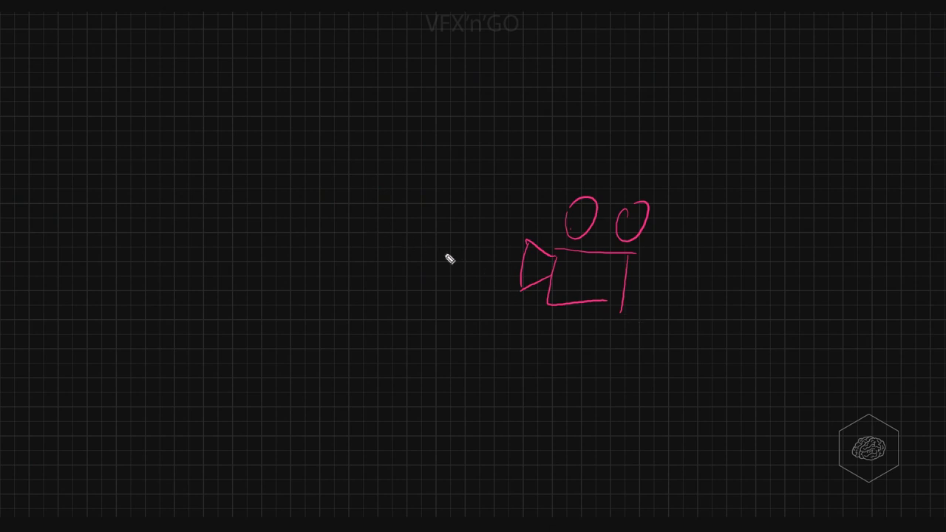
{"action": "mouse_move", "coordinate": [207, 225]}
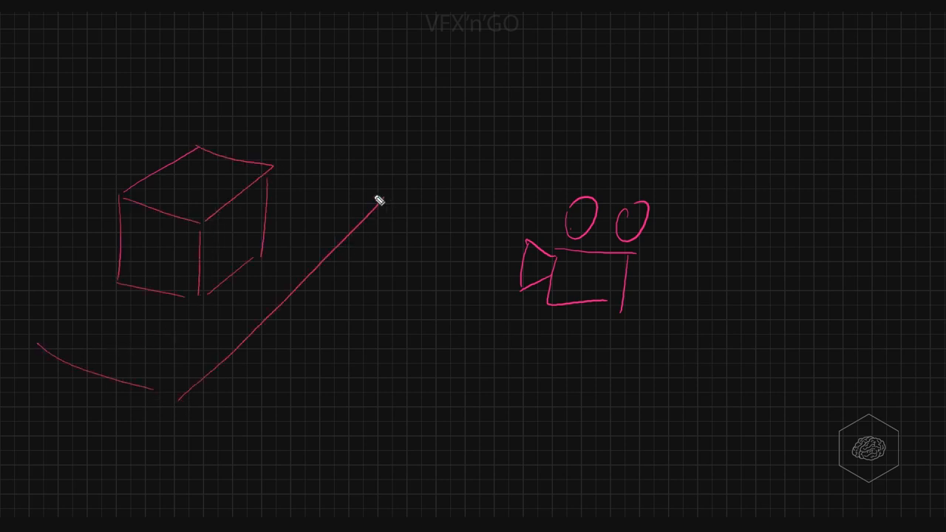
Draw the ground plane's front edge and finish outlining the plane under the cube.
{"action": "left_click_drag", "start_coordinate": [377, 201], "coordinate": [383, 198]}
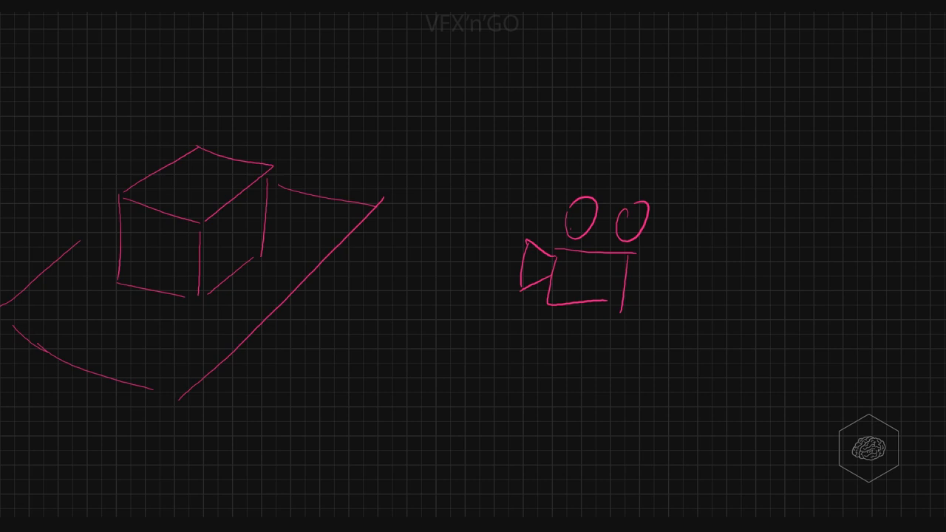
{"action": "left_click_drag", "start_coordinate": [305, 73], "coordinate": [297, 296]}
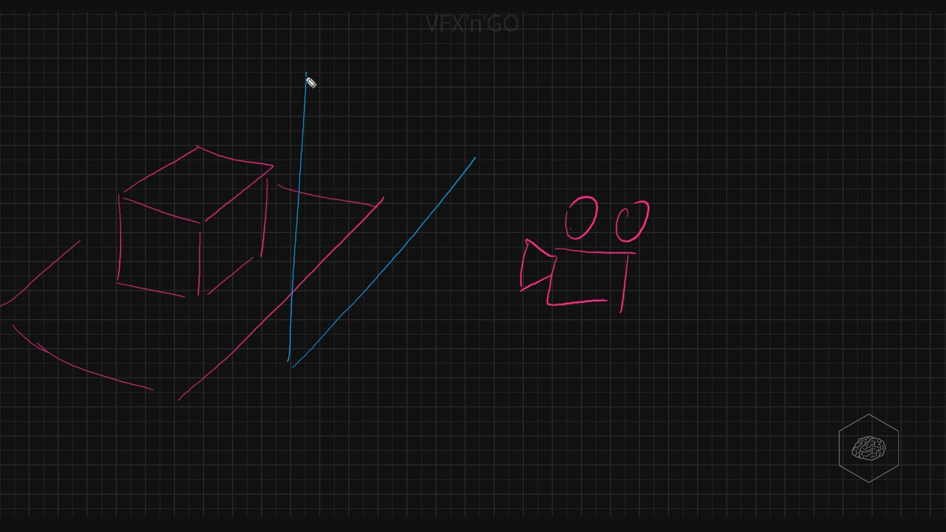
Draw an upright edge of the blue image plane and a yellow ray from cube to camera.
{"action": "left_click_drag", "start_coordinate": [309, 82], "coordinate": [467, 181]}
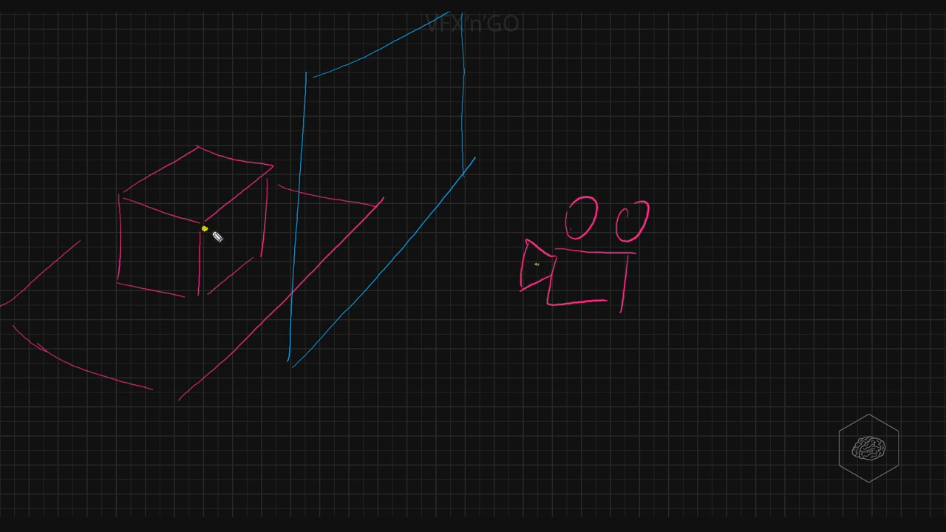
{"action": "left_click_drag", "start_coordinate": [207, 231], "coordinate": [543, 262]}
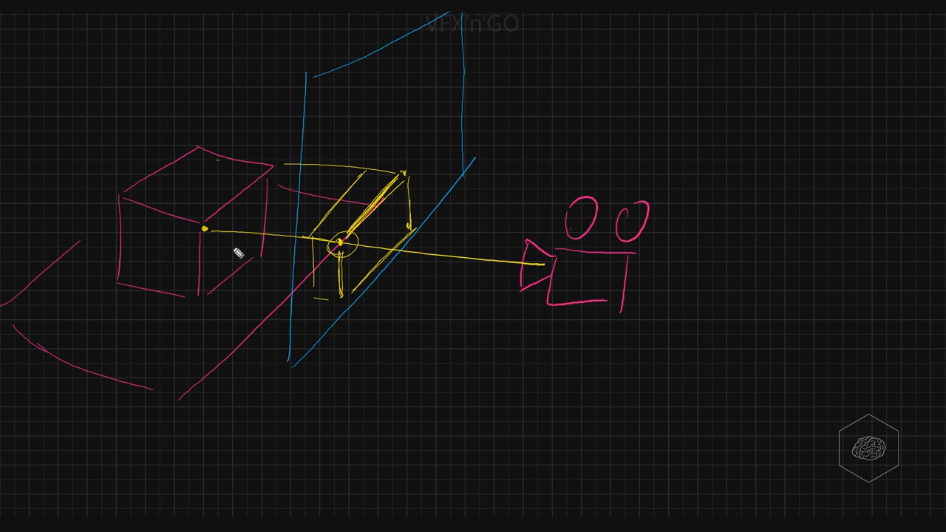
{"action": "mouse_move", "coordinate": [571, 325]}
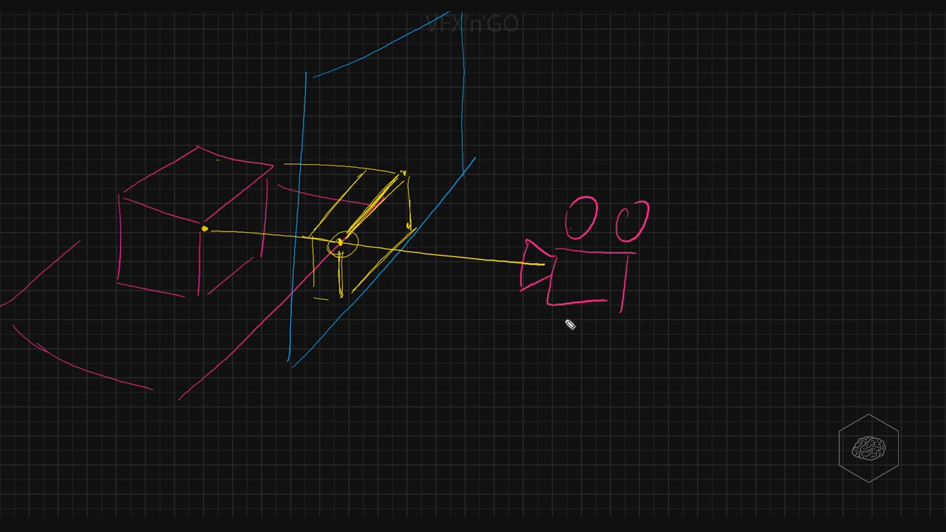
{"action": "mouse_move", "coordinate": [111, 233]}
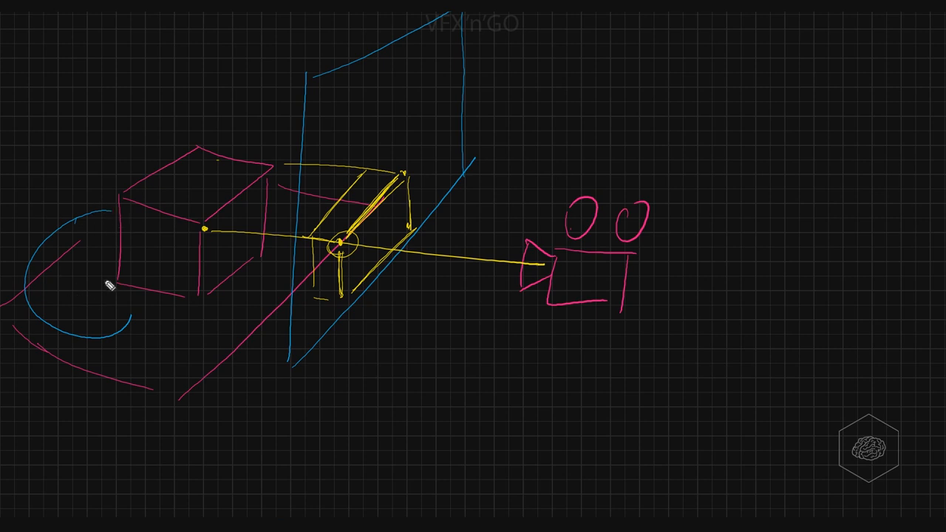
{"action": "mouse_move", "coordinate": [139, 242]}
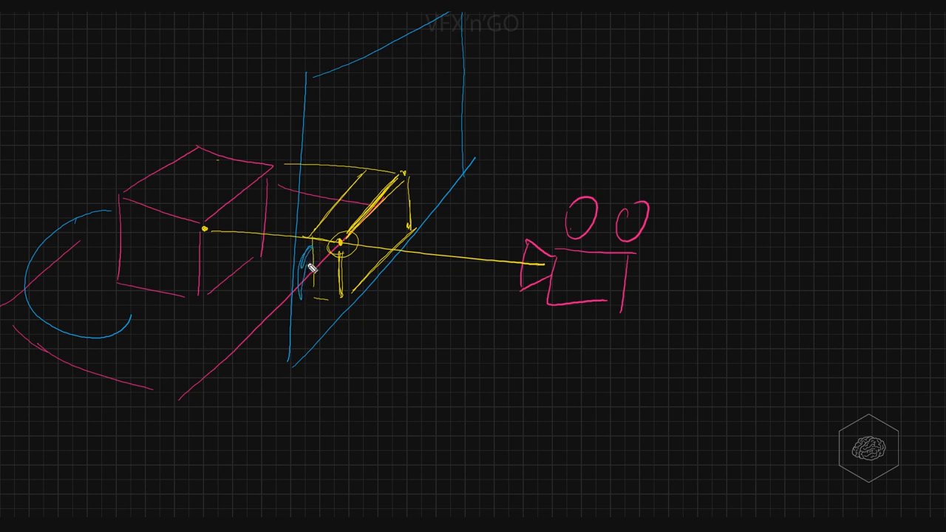
Shade a blue patch on the image plane and write the '2D' label on it.
{"action": "left_click_drag", "start_coordinate": [309, 259], "coordinate": [309, 310]}
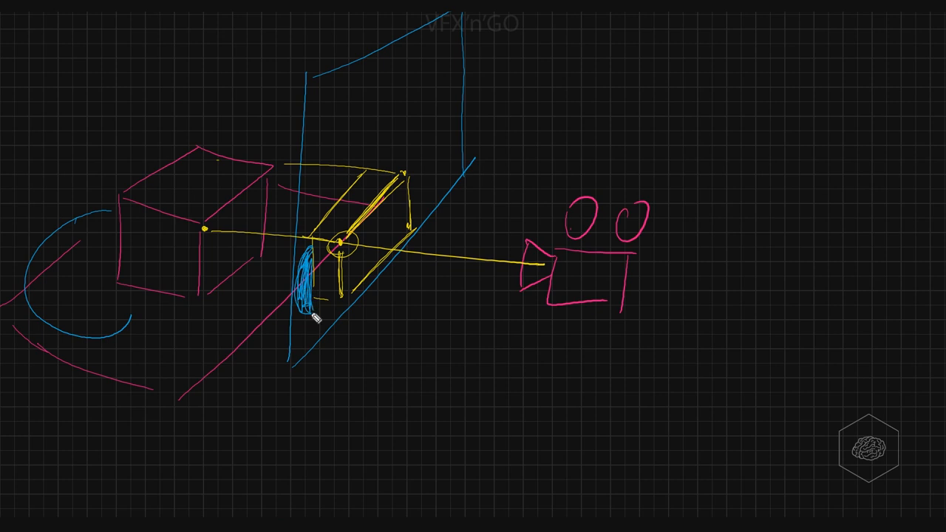
{"action": "mouse_move", "coordinate": [137, 74]}
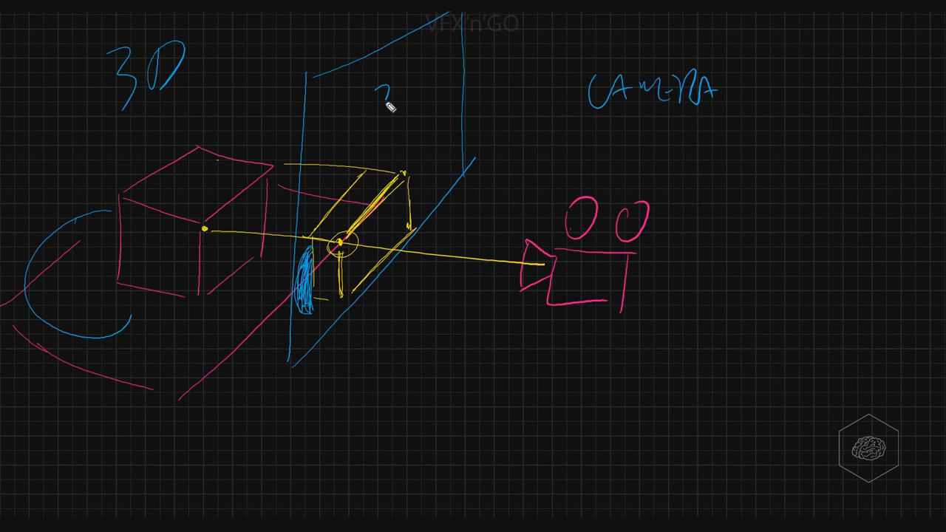
{"action": "left_click_drag", "start_coordinate": [381, 96], "coordinate": [429, 133]}
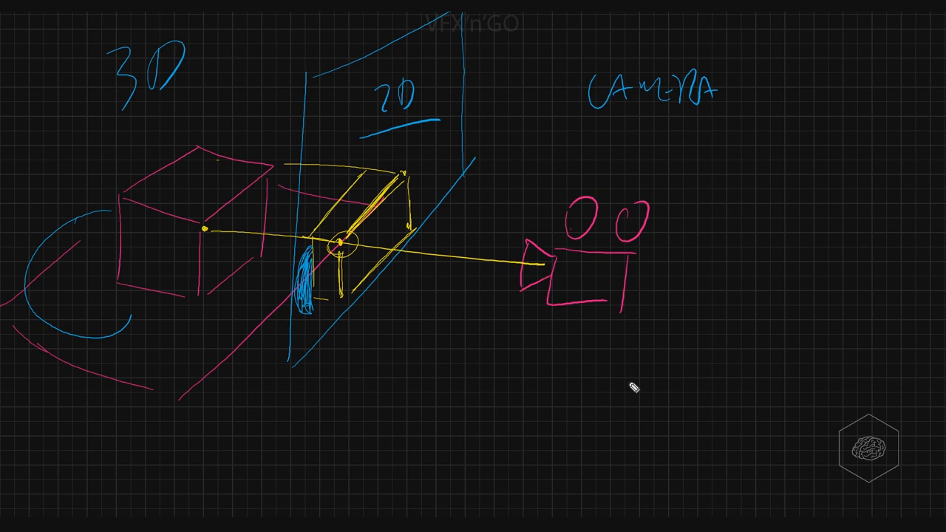
{"action": "mouse_move", "coordinate": [618, 371]}
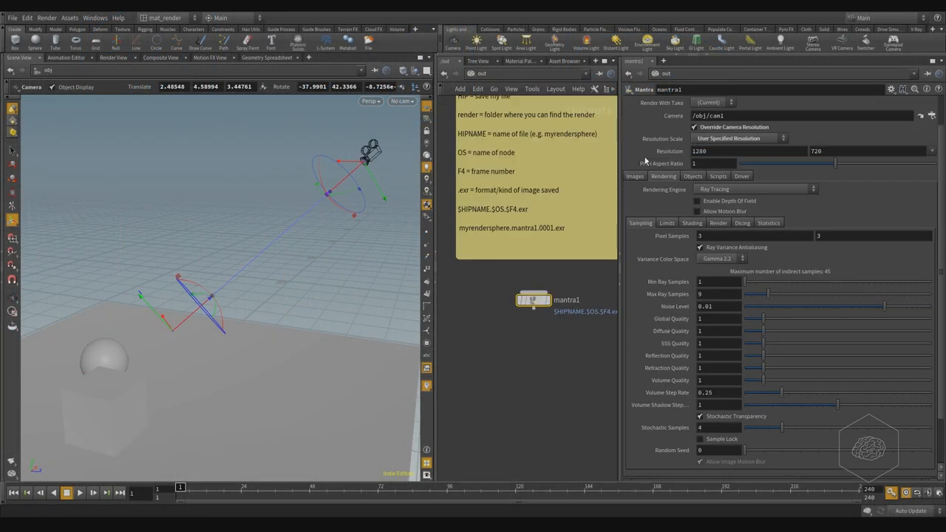
List mantra1's rendering engine options, keeping Ray Tracing selected.
{"action": "left_click", "coordinate": [754, 189]}
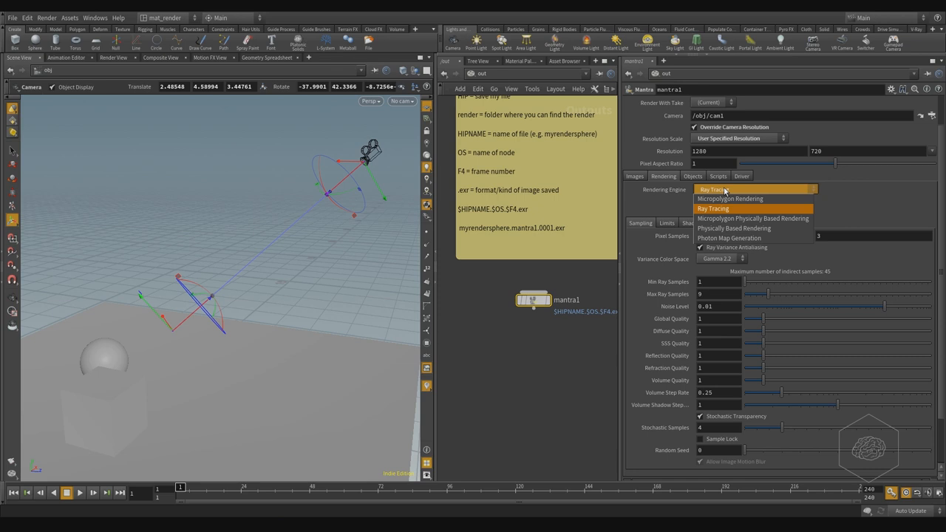
{"action": "mouse_move", "coordinate": [730, 198]}
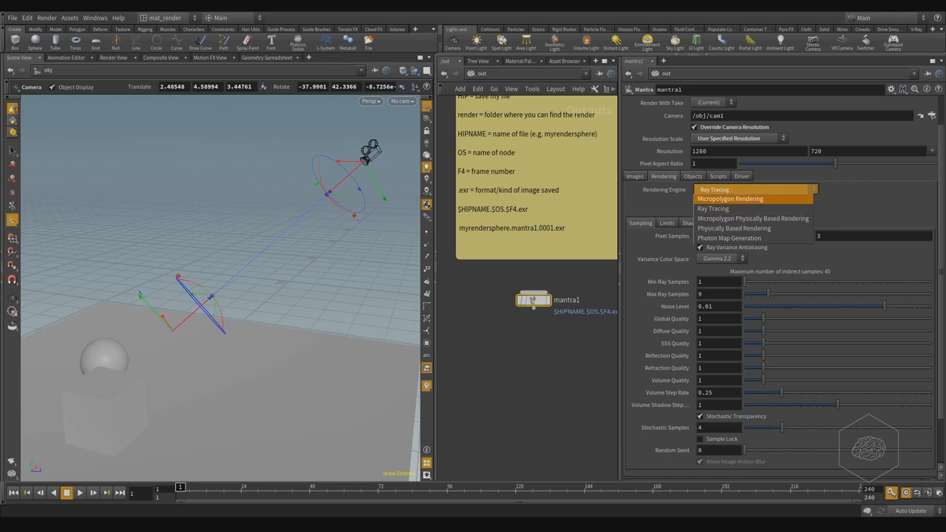
{"action": "mouse_move", "coordinate": [781, 250]}
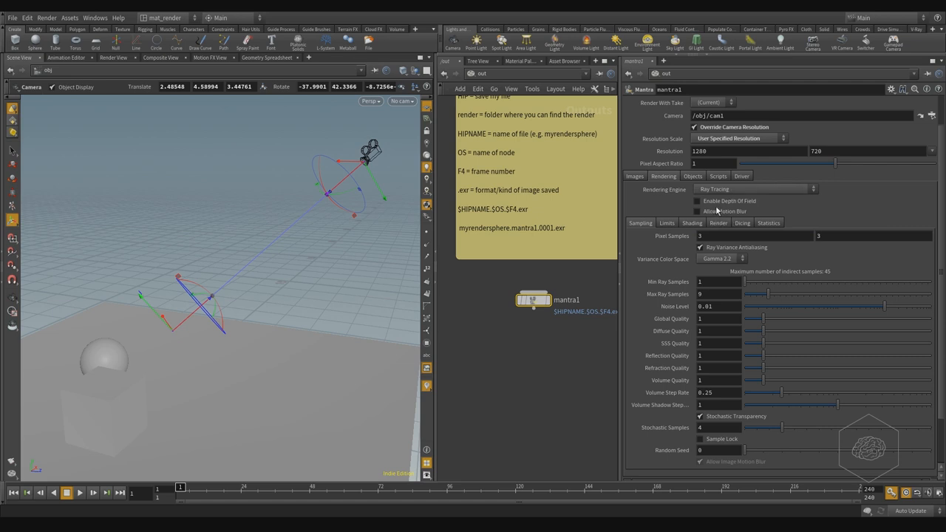
{"action": "mouse_move", "coordinate": [717, 201]}
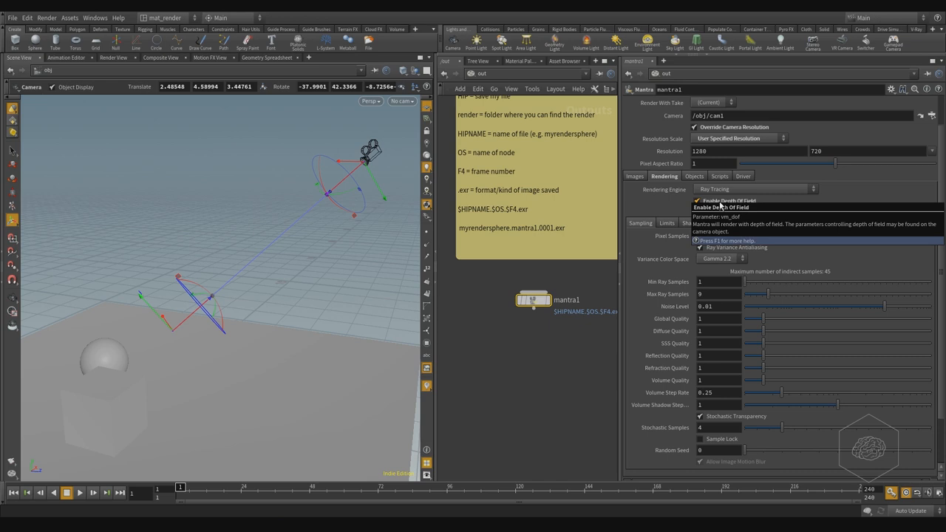
Toggle Enable Depth Of Field on and back off, leaving motion blur enabled.
{"action": "left_click", "coordinate": [695, 200]}
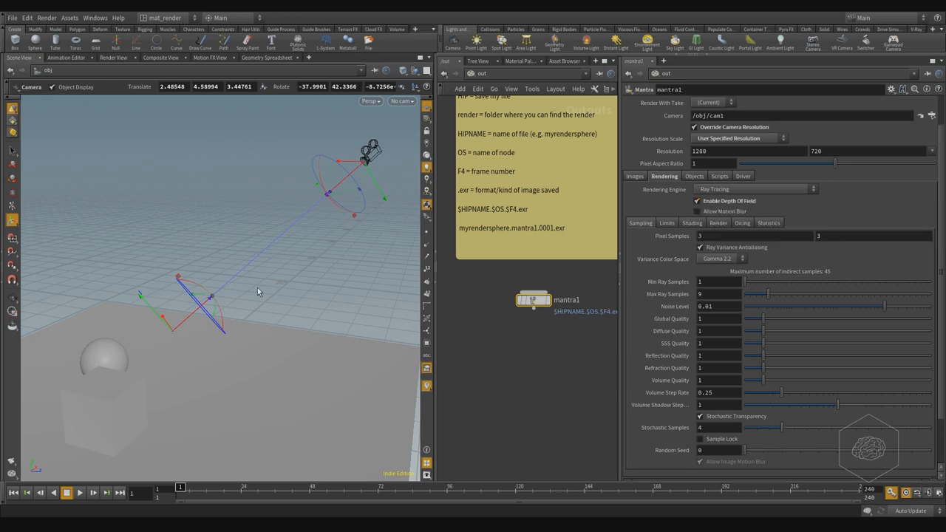
{"action": "mouse_move", "coordinate": [390, 226]}
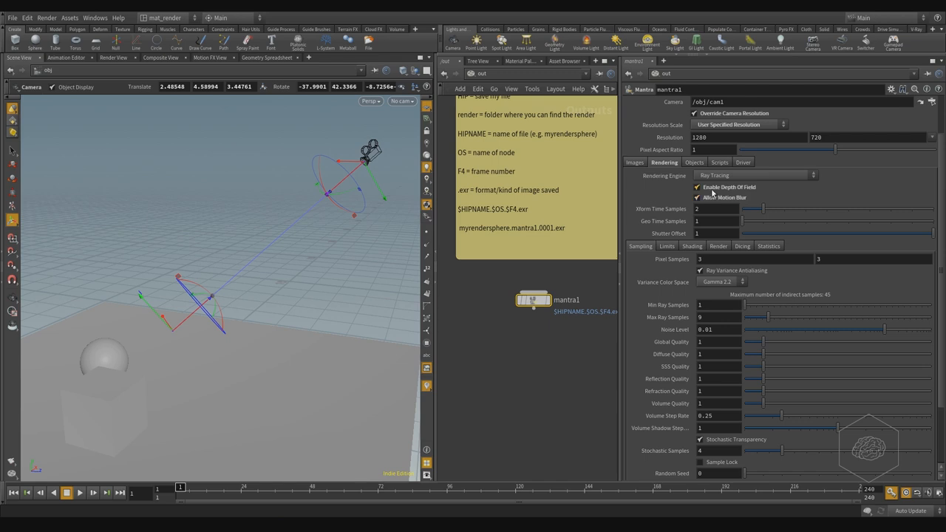
{"action": "left_click", "coordinate": [697, 187]}
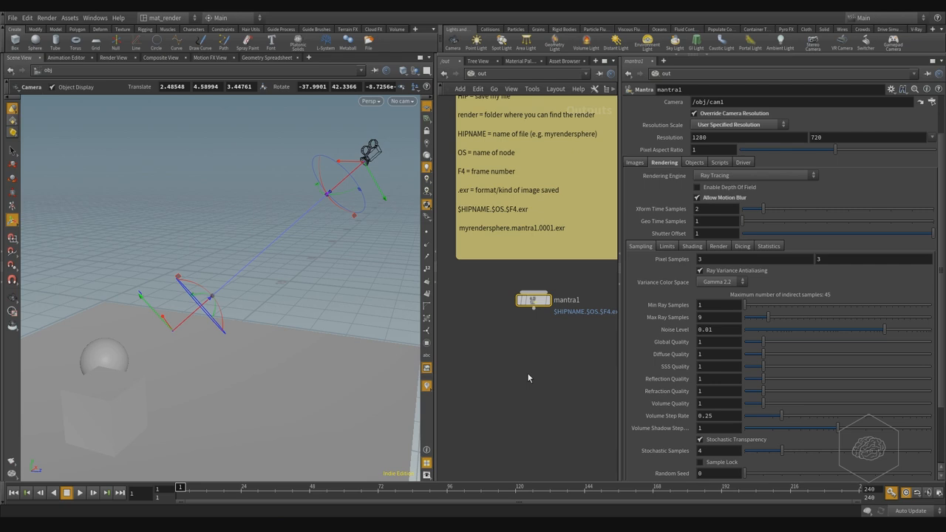
{"action": "mouse_move", "coordinate": [538, 368]}
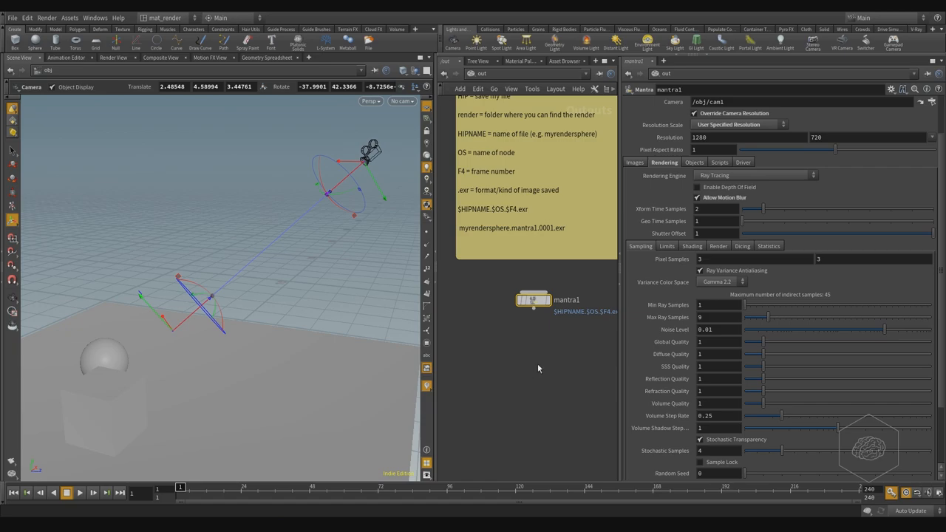